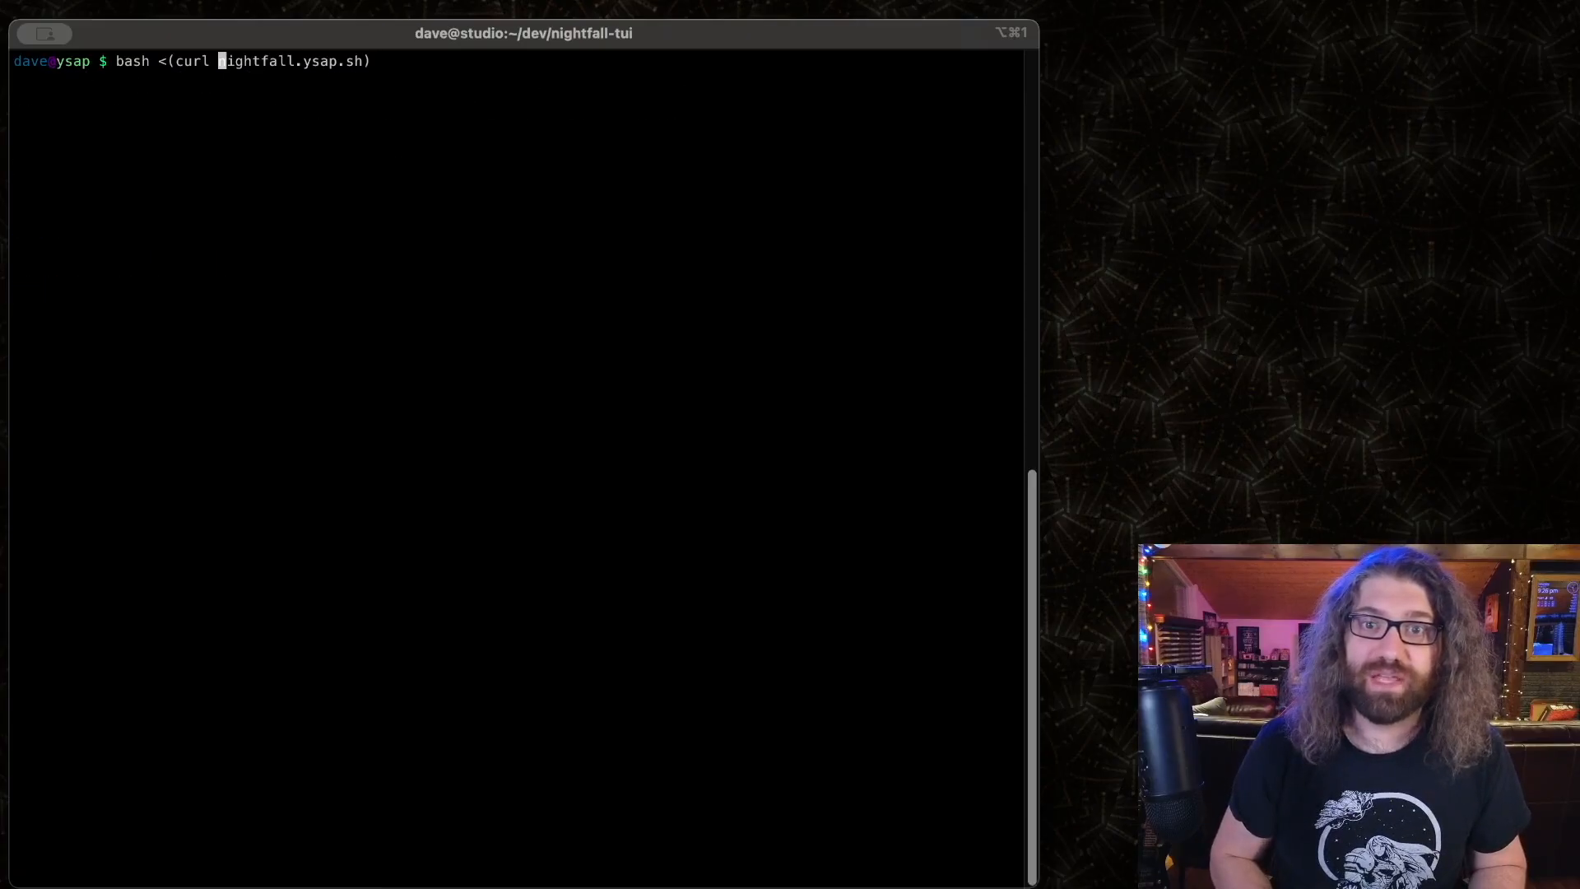
- Correct the typo and run 'bash <(curl nightfall.ysap.sh)' to start the Nightfall player
type("nightfall")
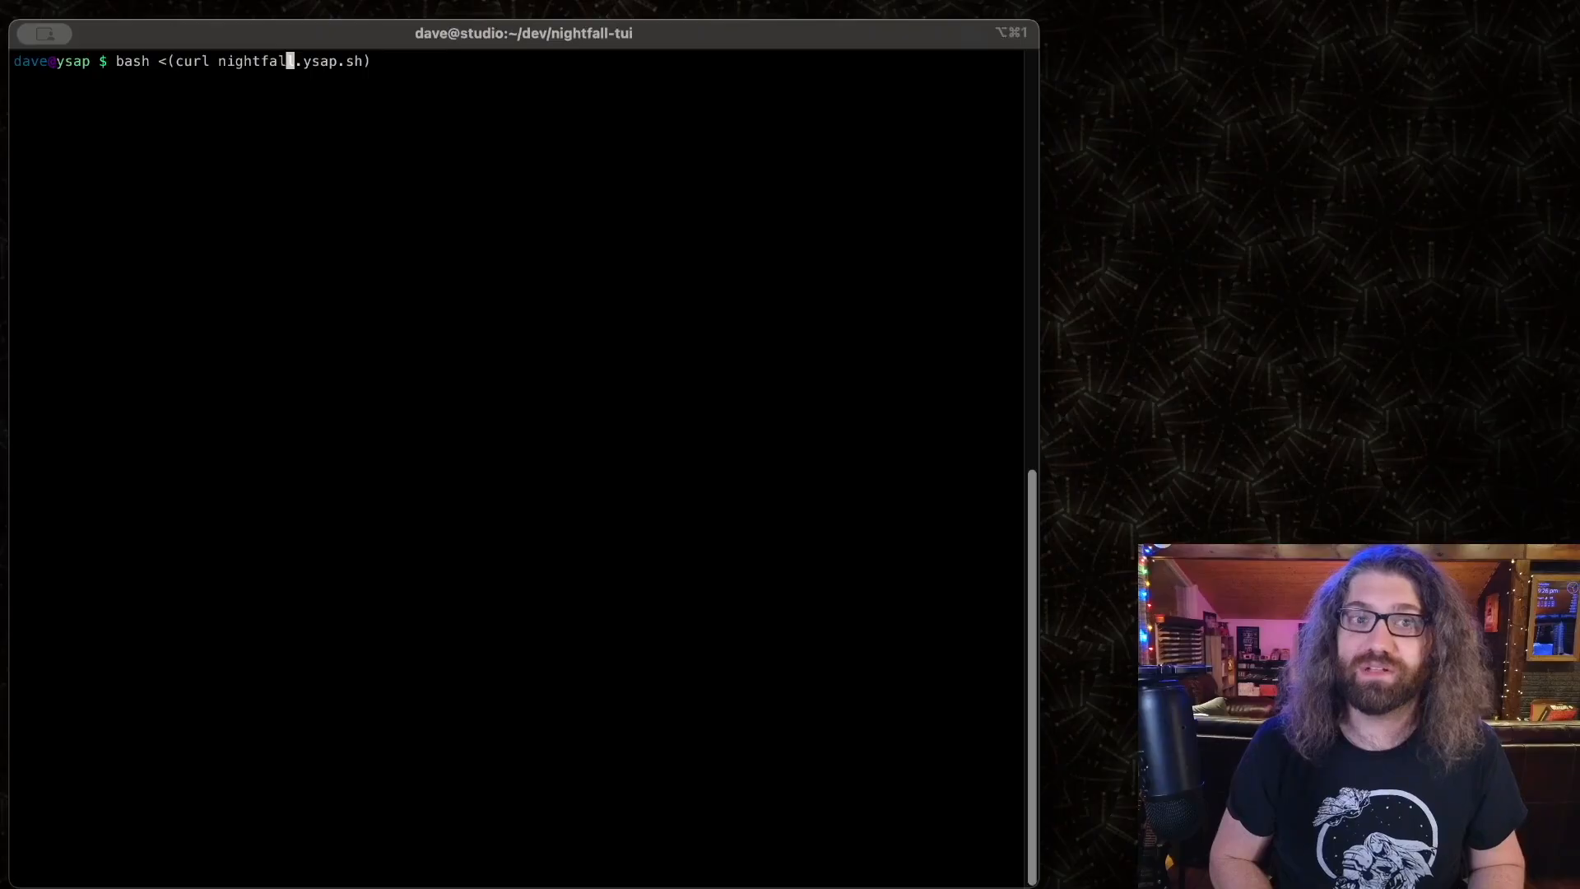
type("l")
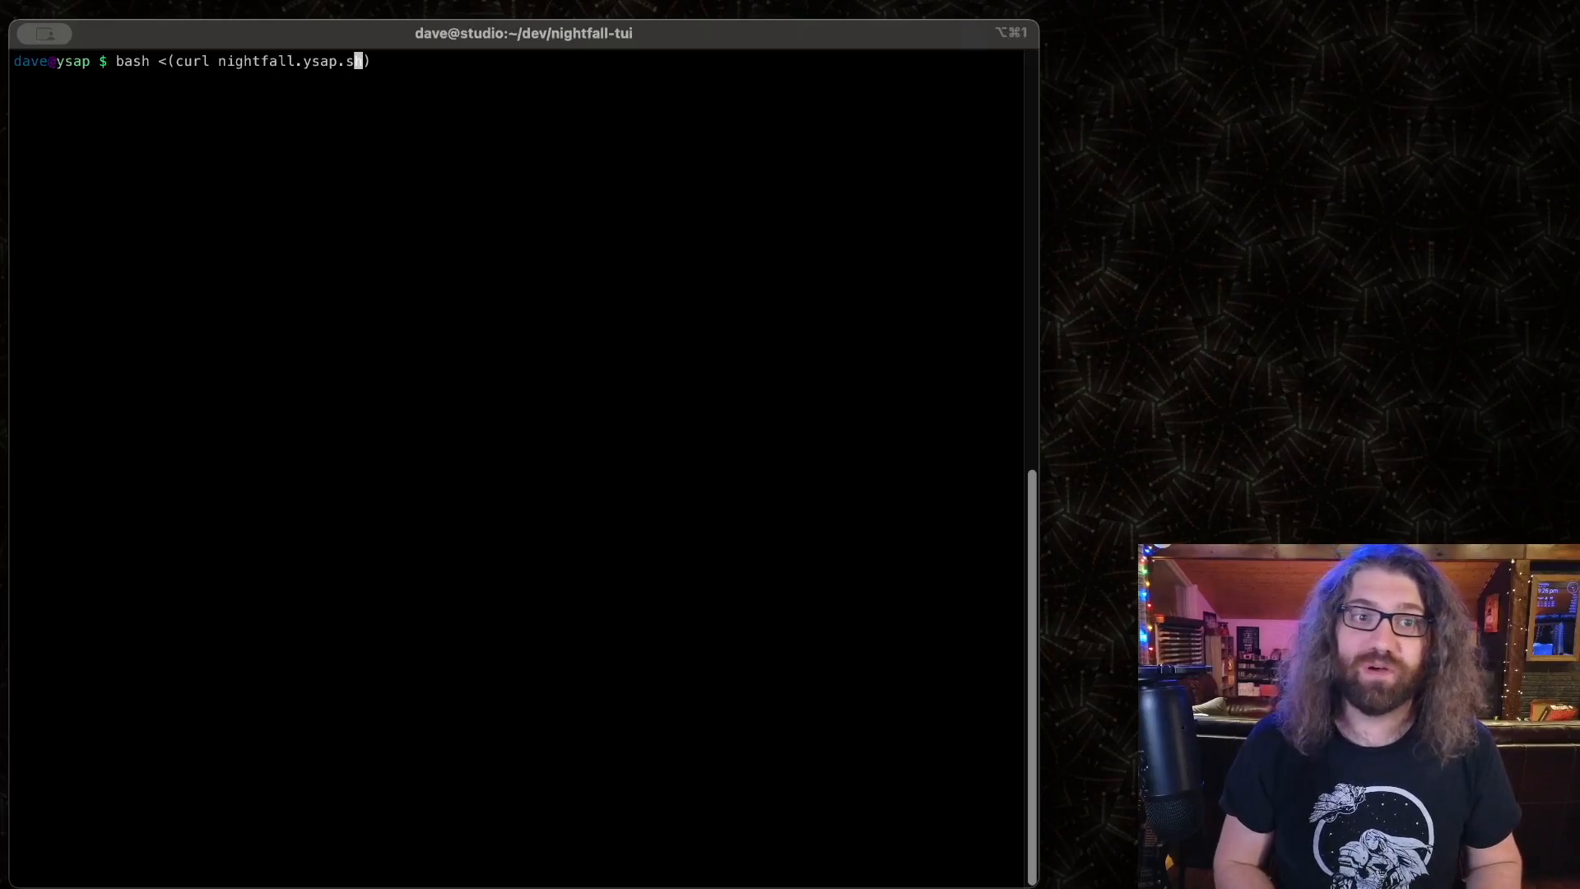
key("Return")
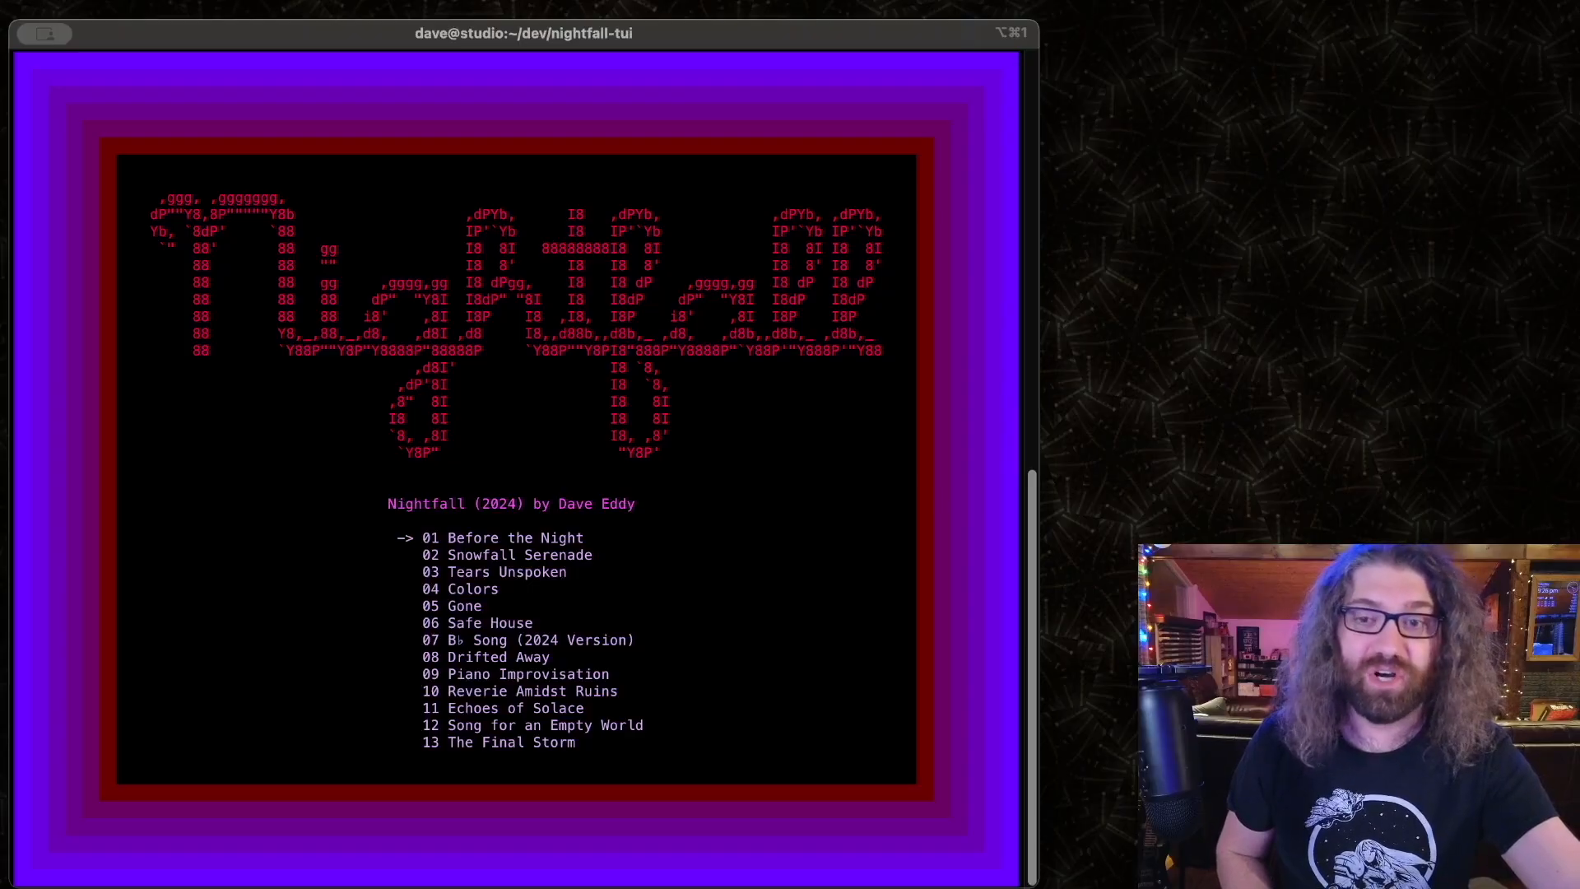
- Play Colors, then switch playback to Echoes of Solace, moving the cursor up the list
key("Down")
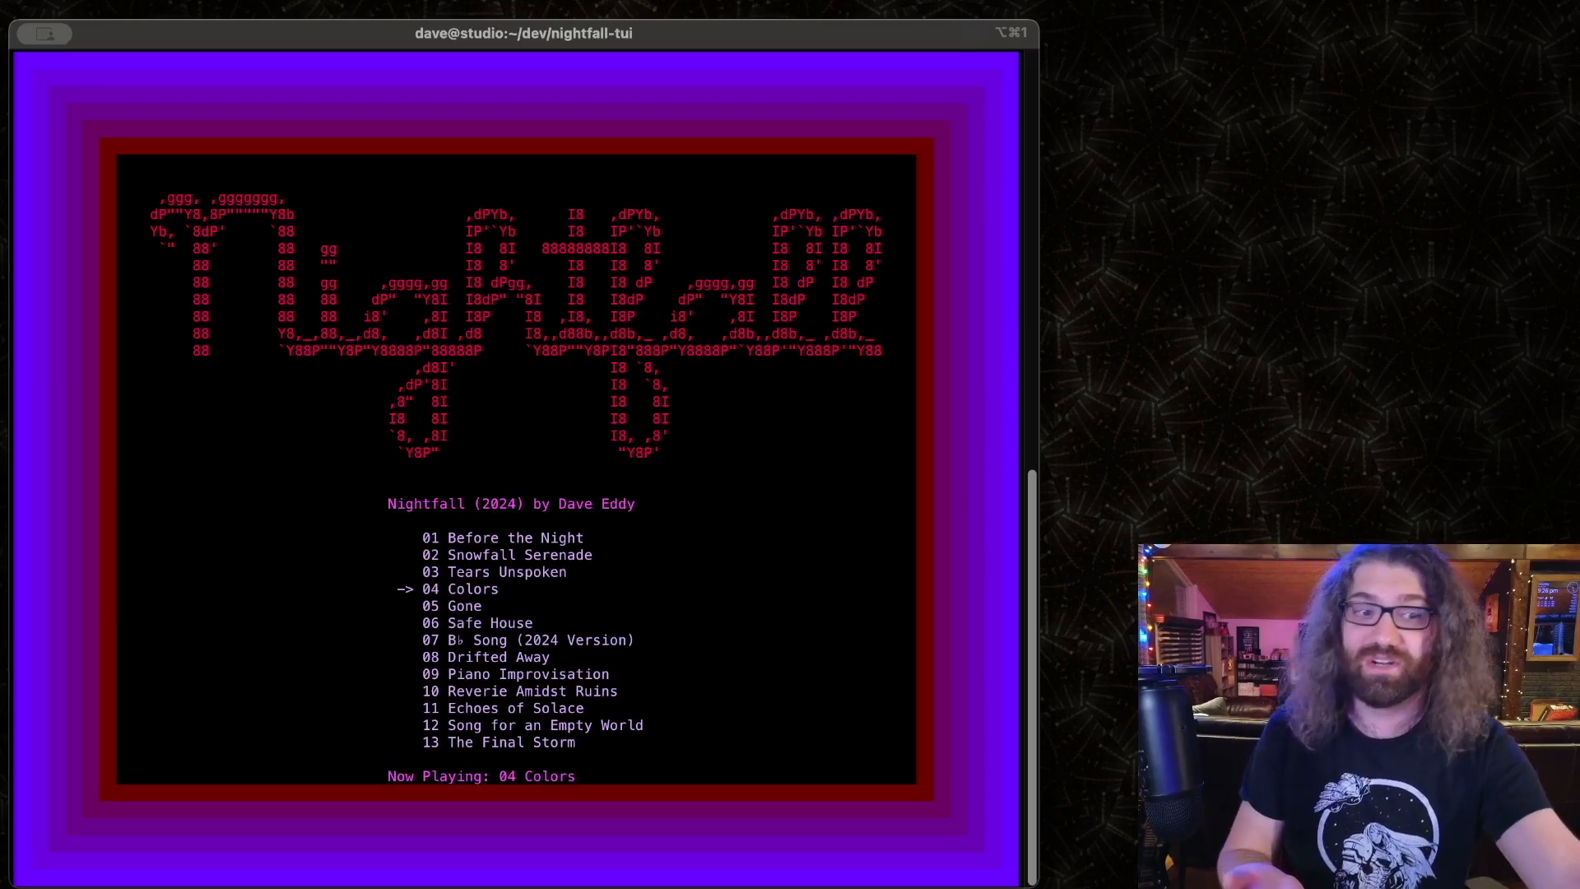
key("Down")
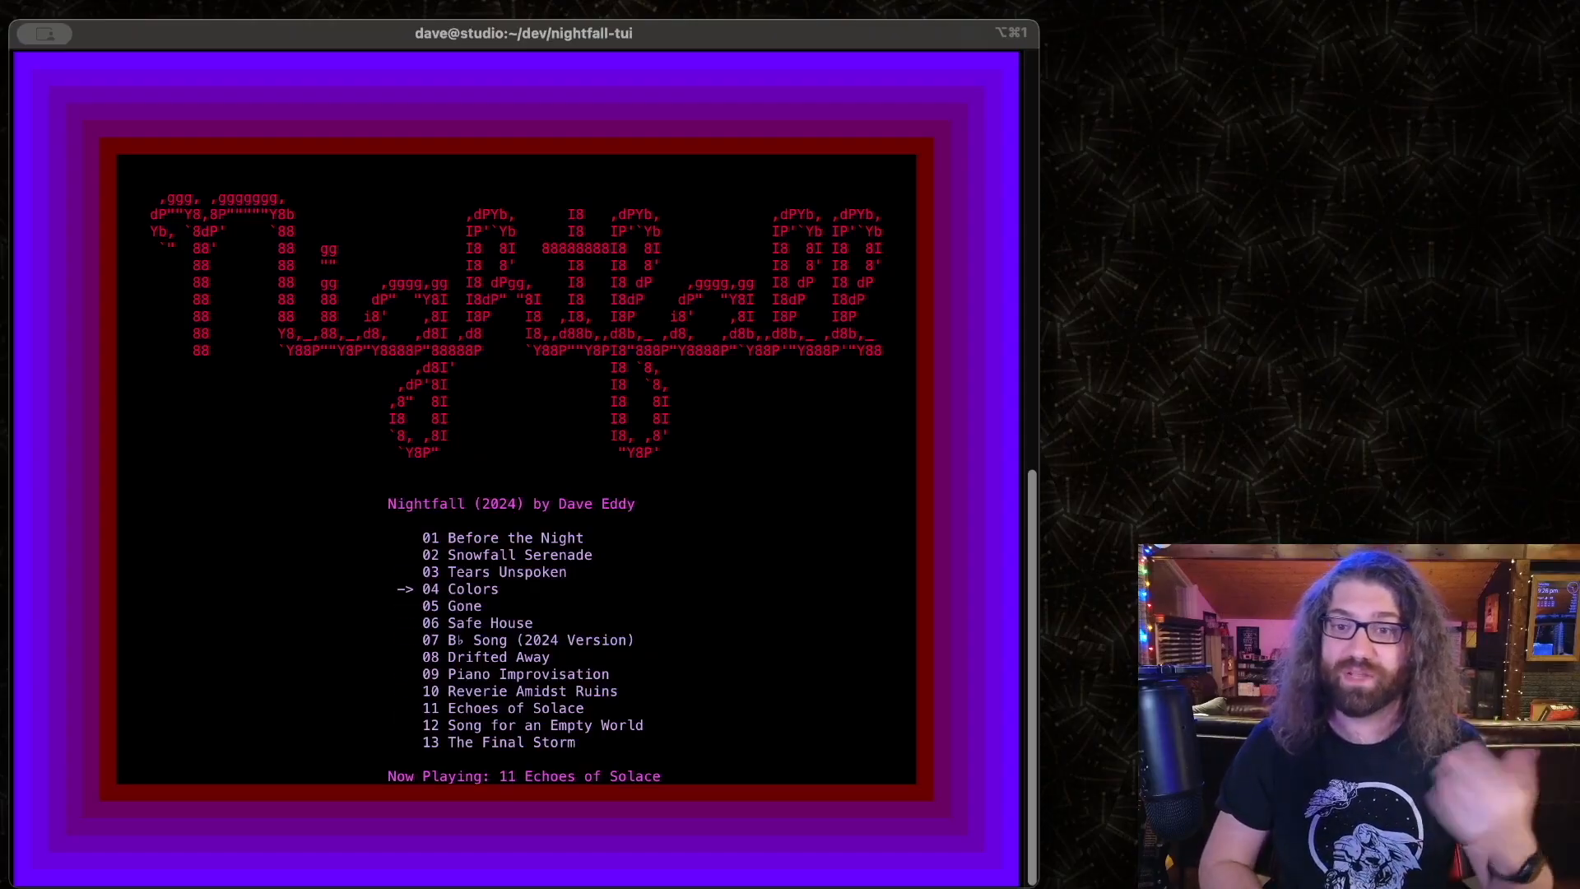
key("up")
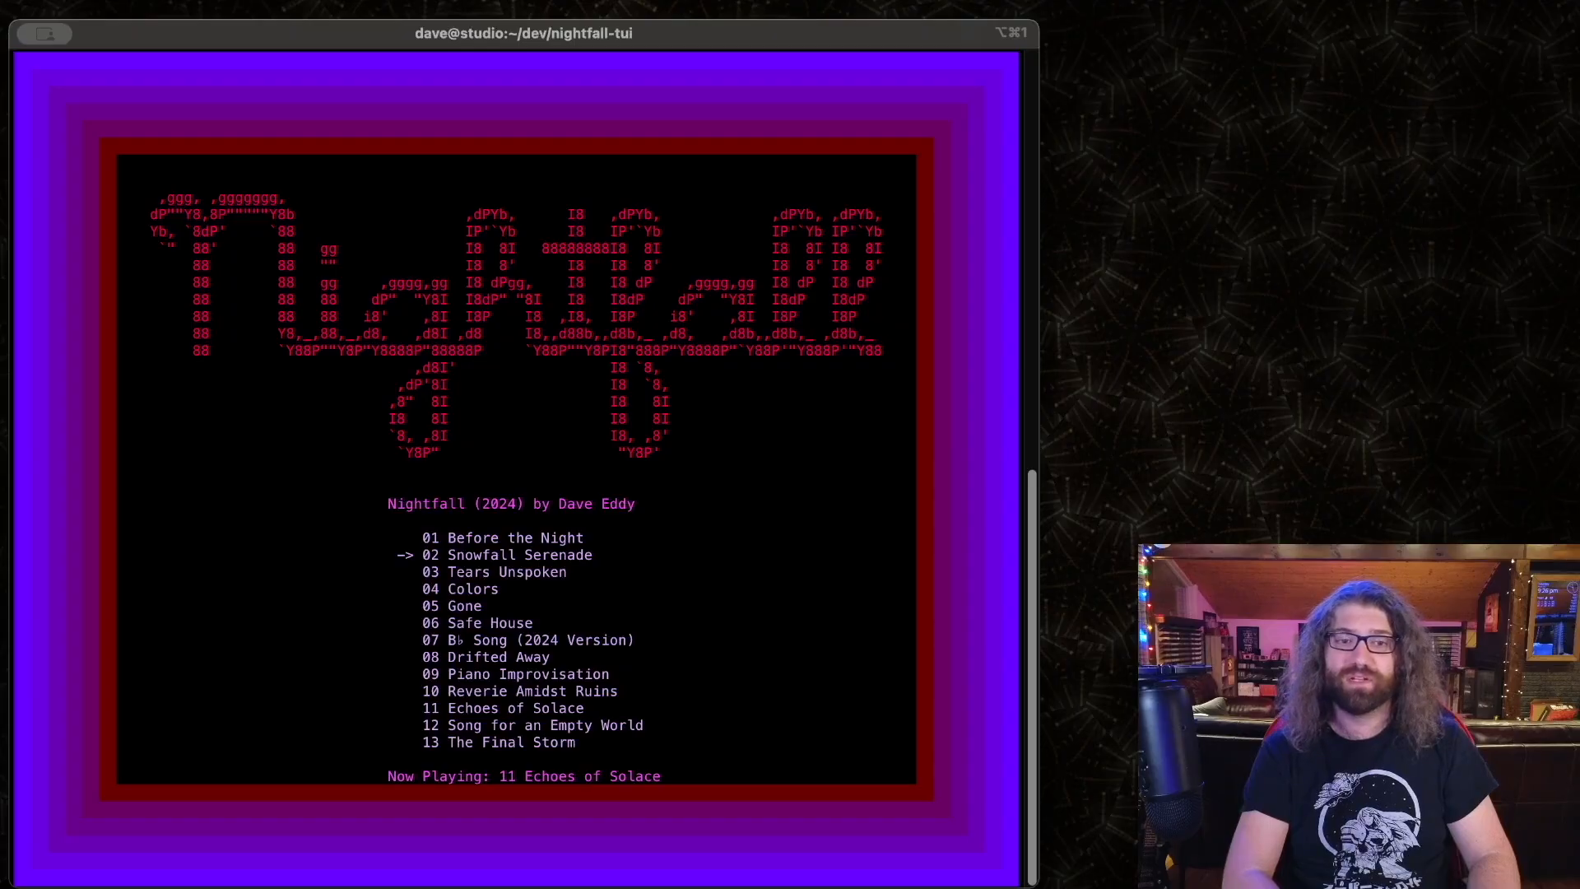
- Quit the Nightfall player with q and recall 'bash <(curl nightfall.ysap.sh' at the prompt
key("q")
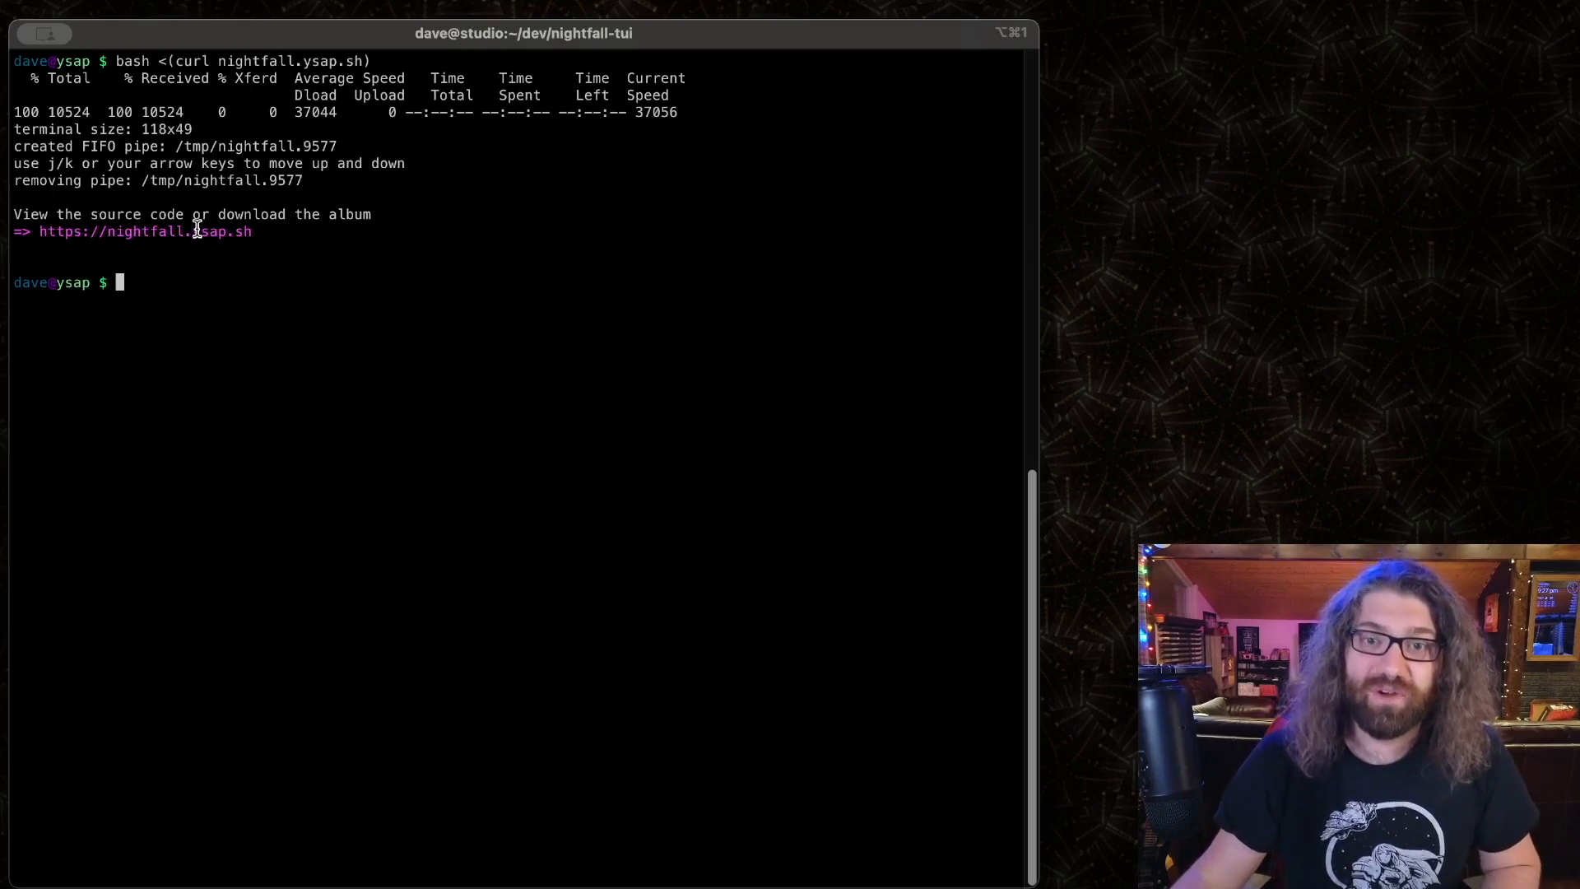
mouse_move(145, 230)
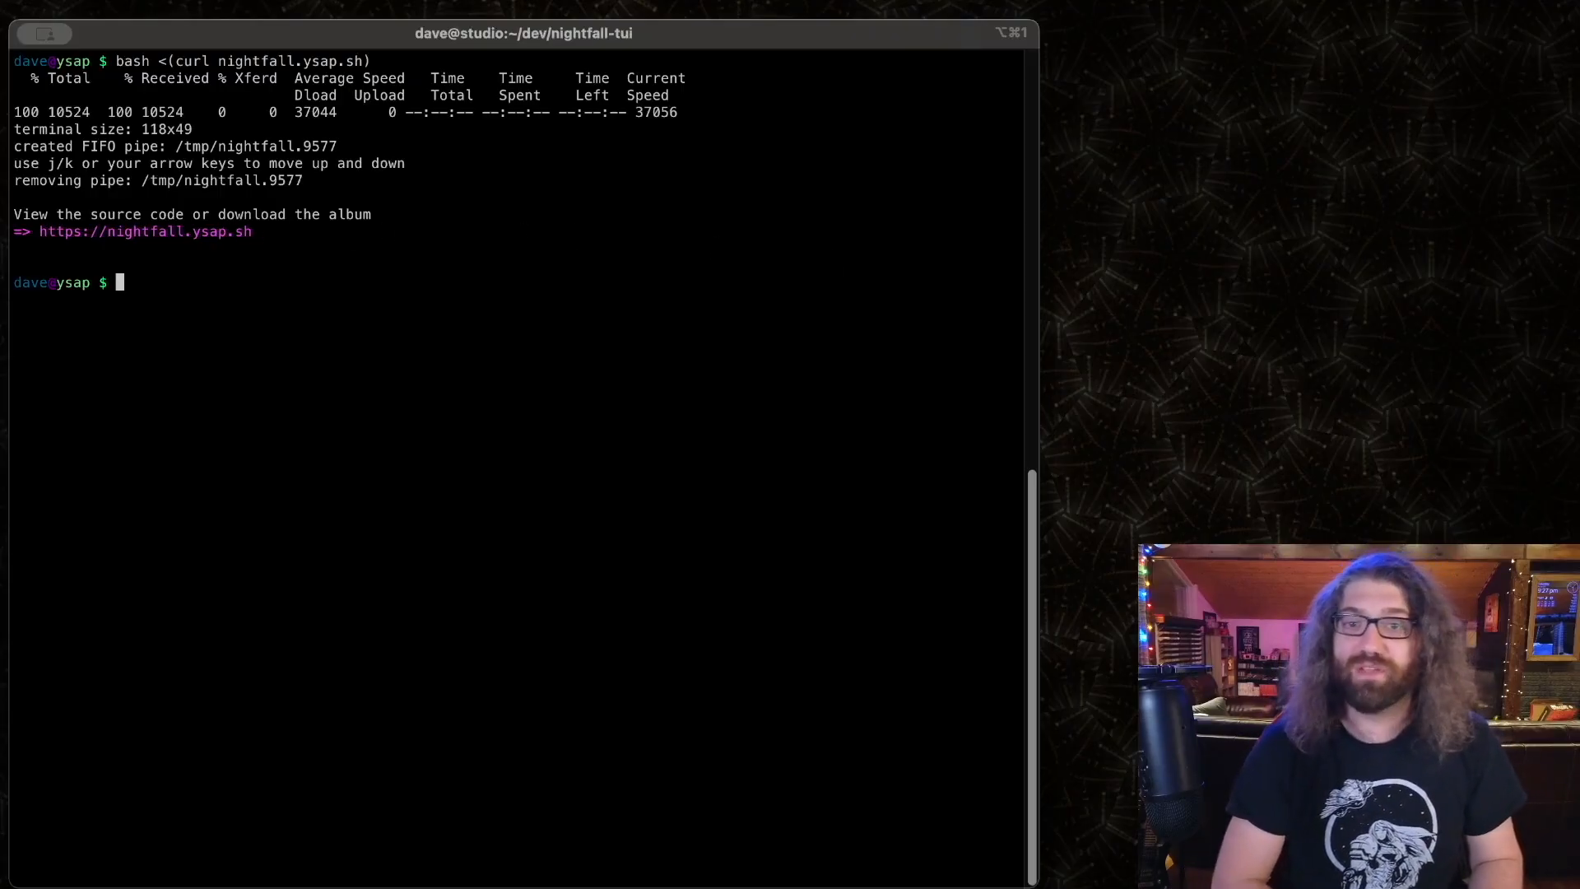
type("bash <(curl nightfall.ysap.sh")
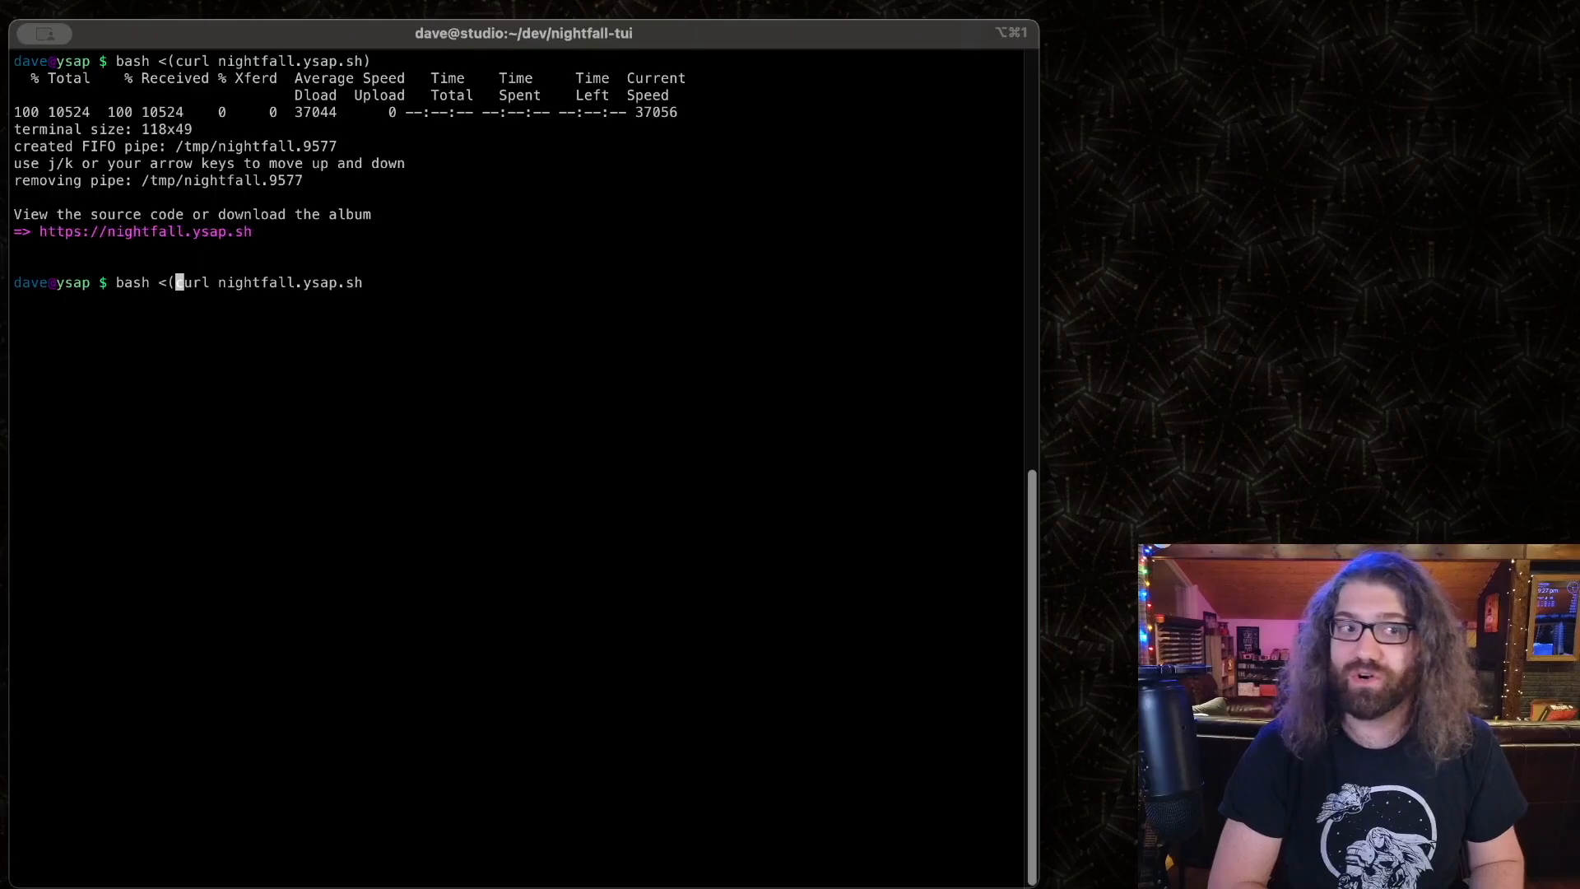
- Strip the bash wrapper and run 'curl nightfall.ysap.sh' to print the script
key("ctrl+l")
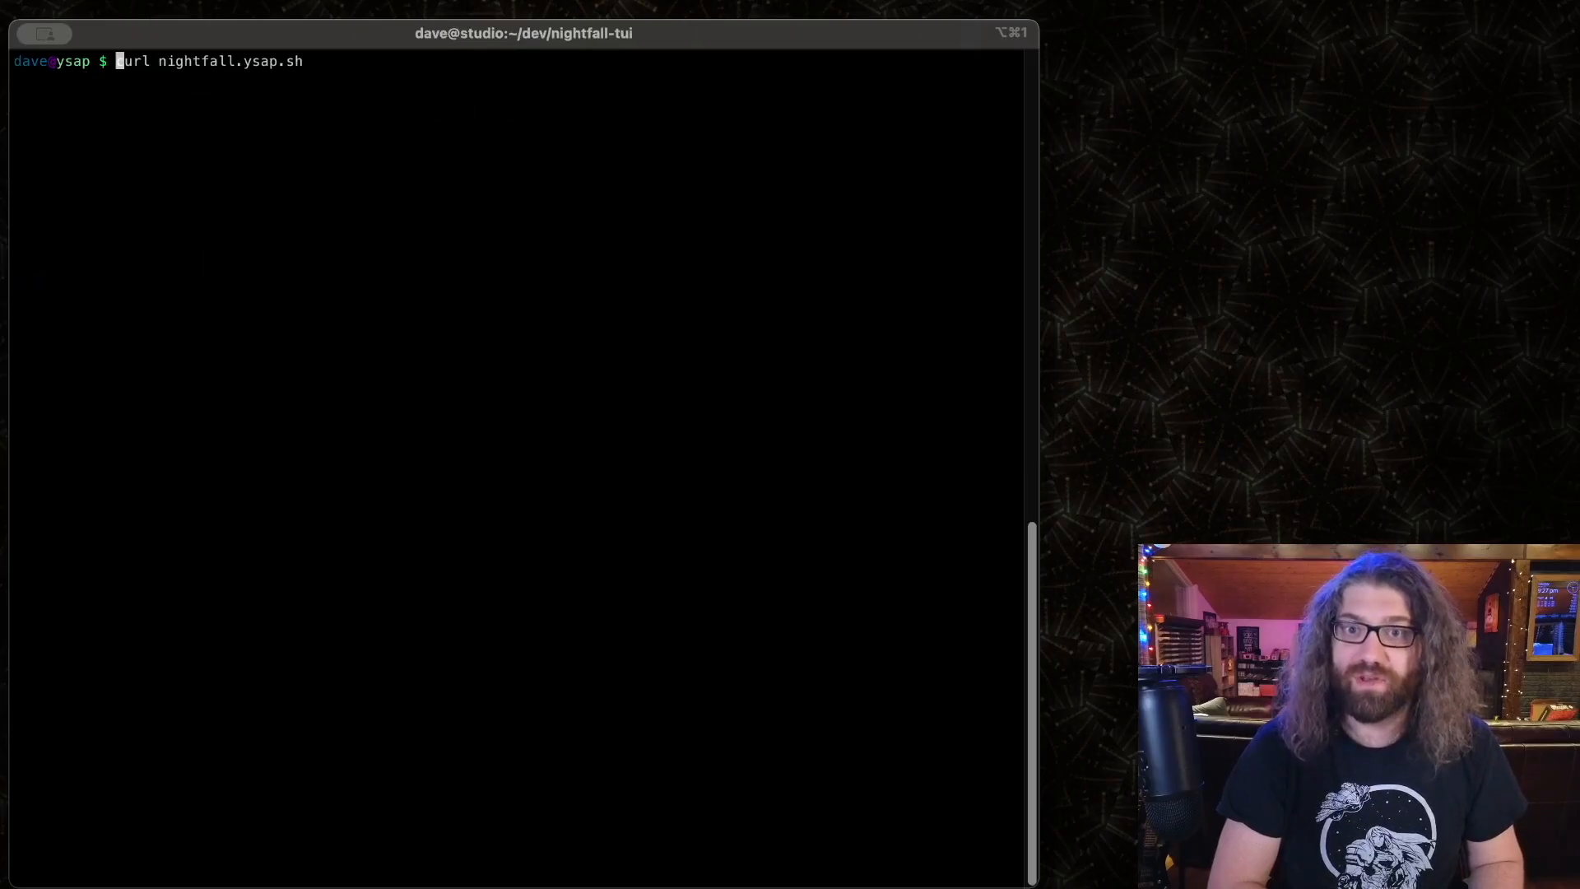
key("Return")
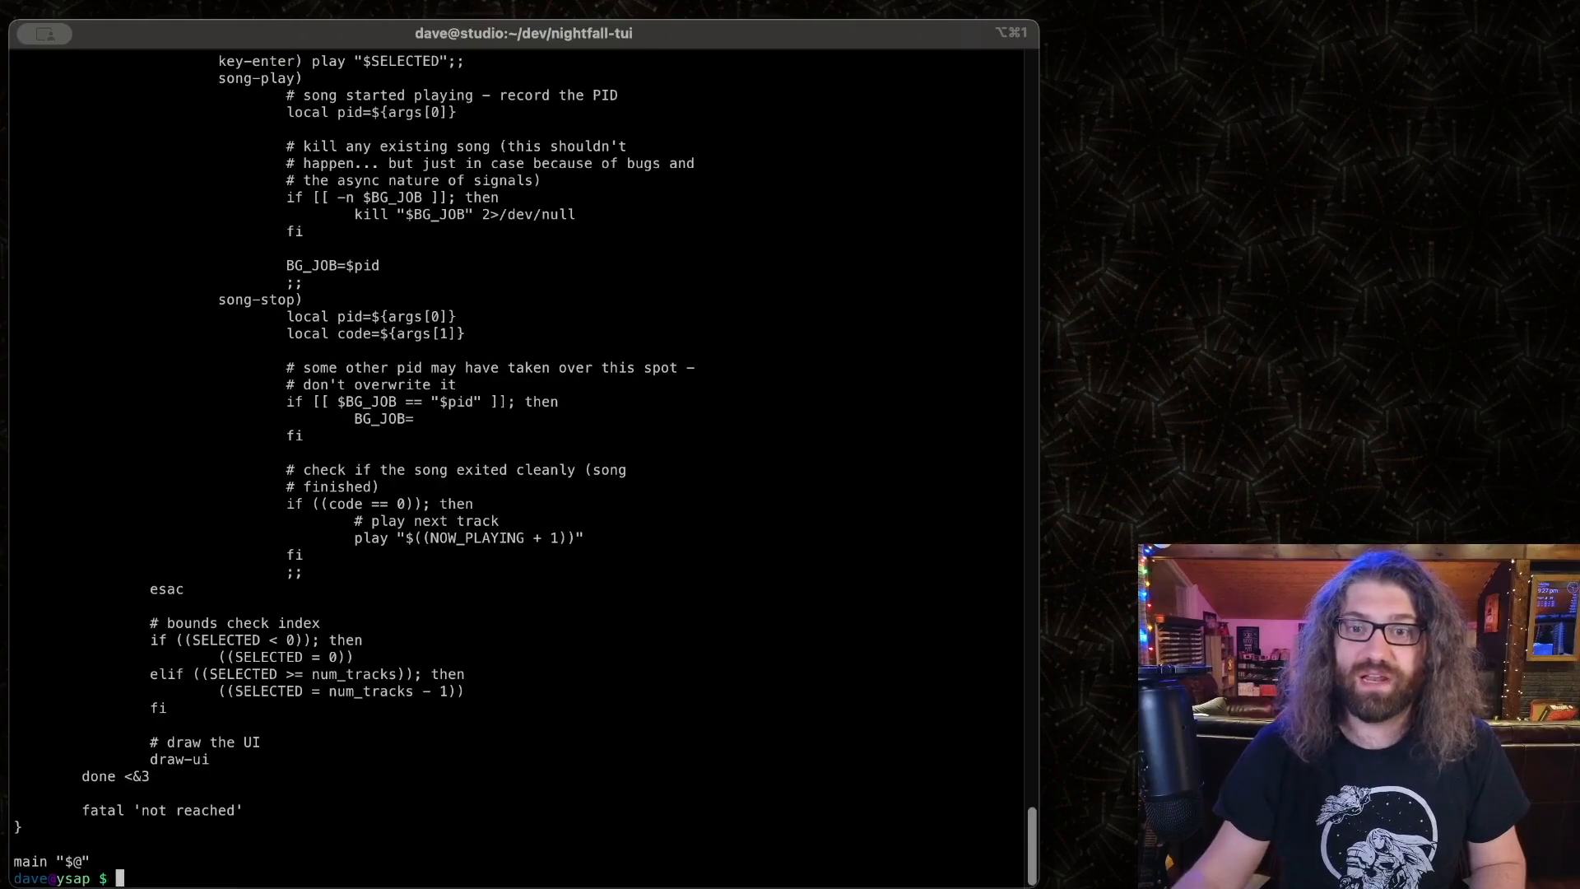
- Scroll through the printed script's header comments, track list, album art and drawing functions
scroll("up", 3)
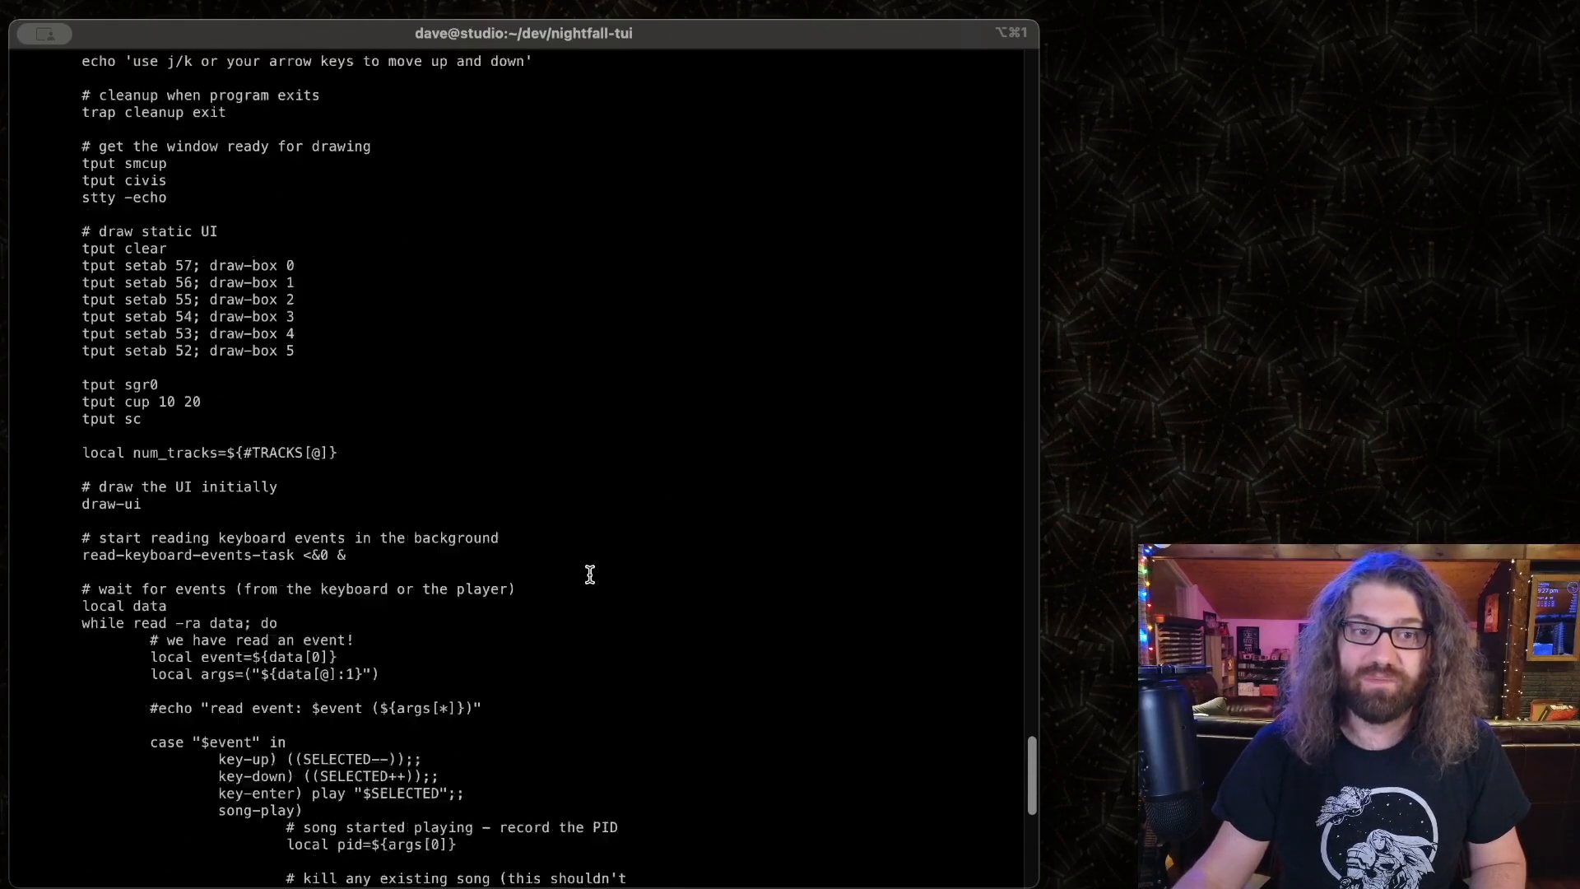
scroll("down", 3)
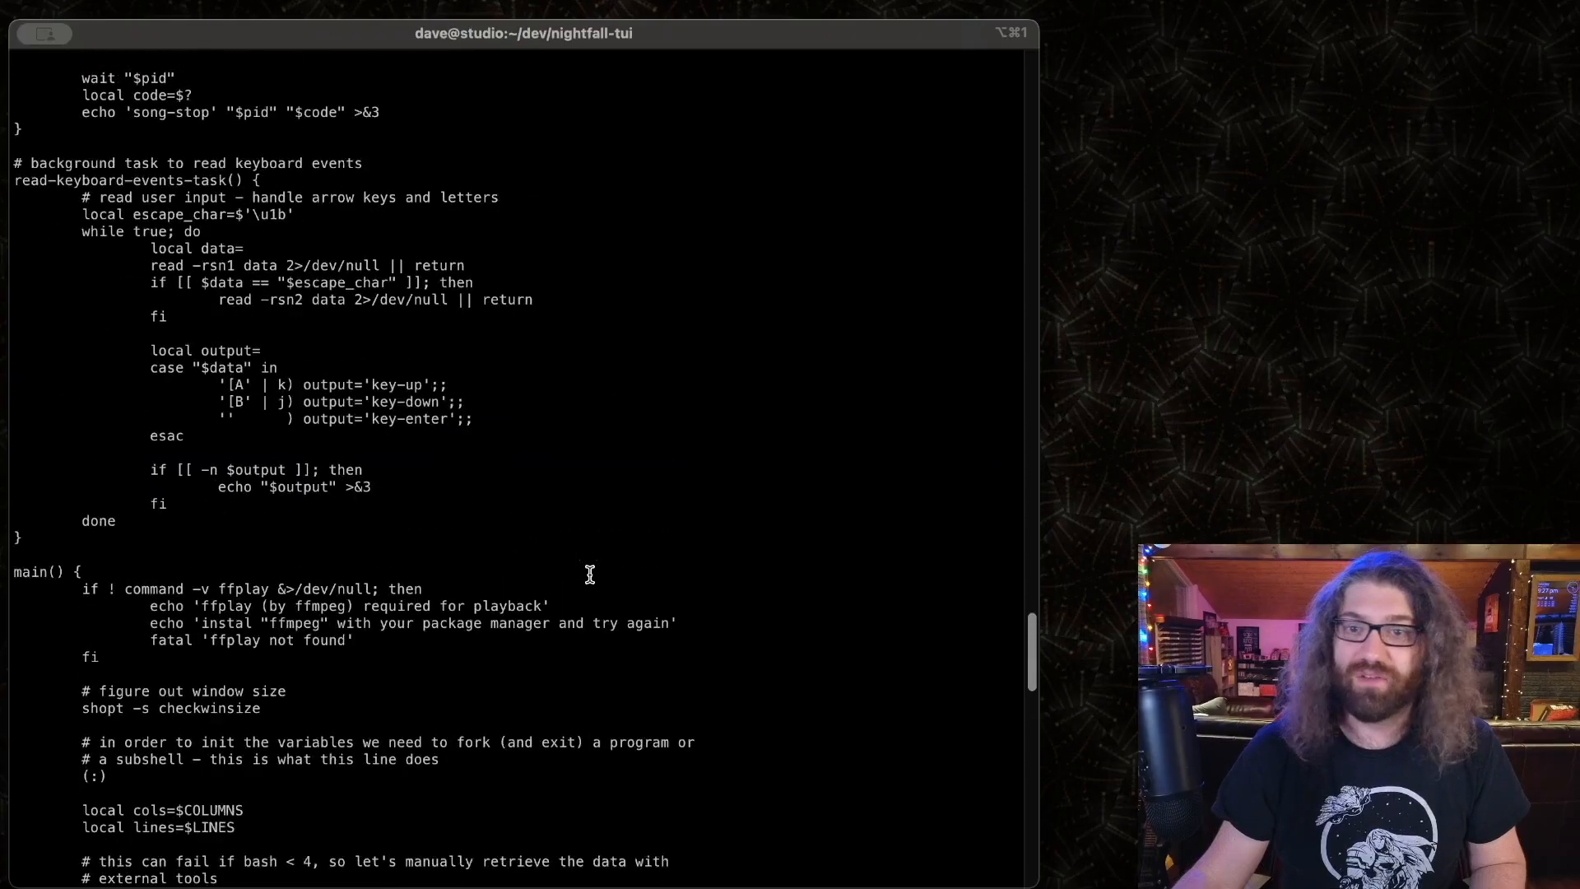
scroll("up", 3)
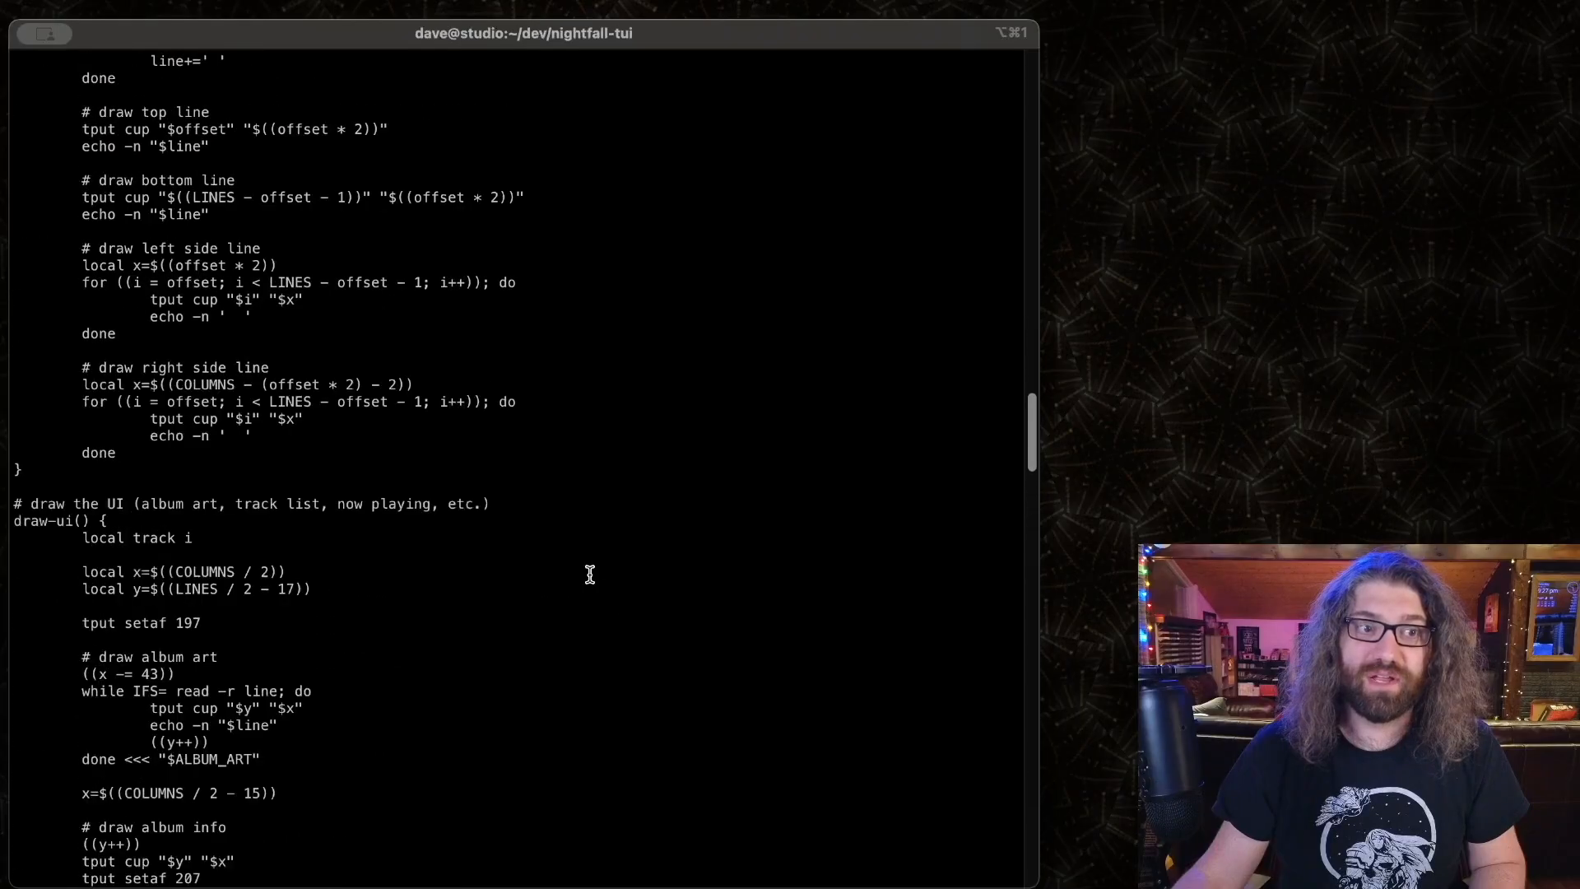
scroll("up", 3)
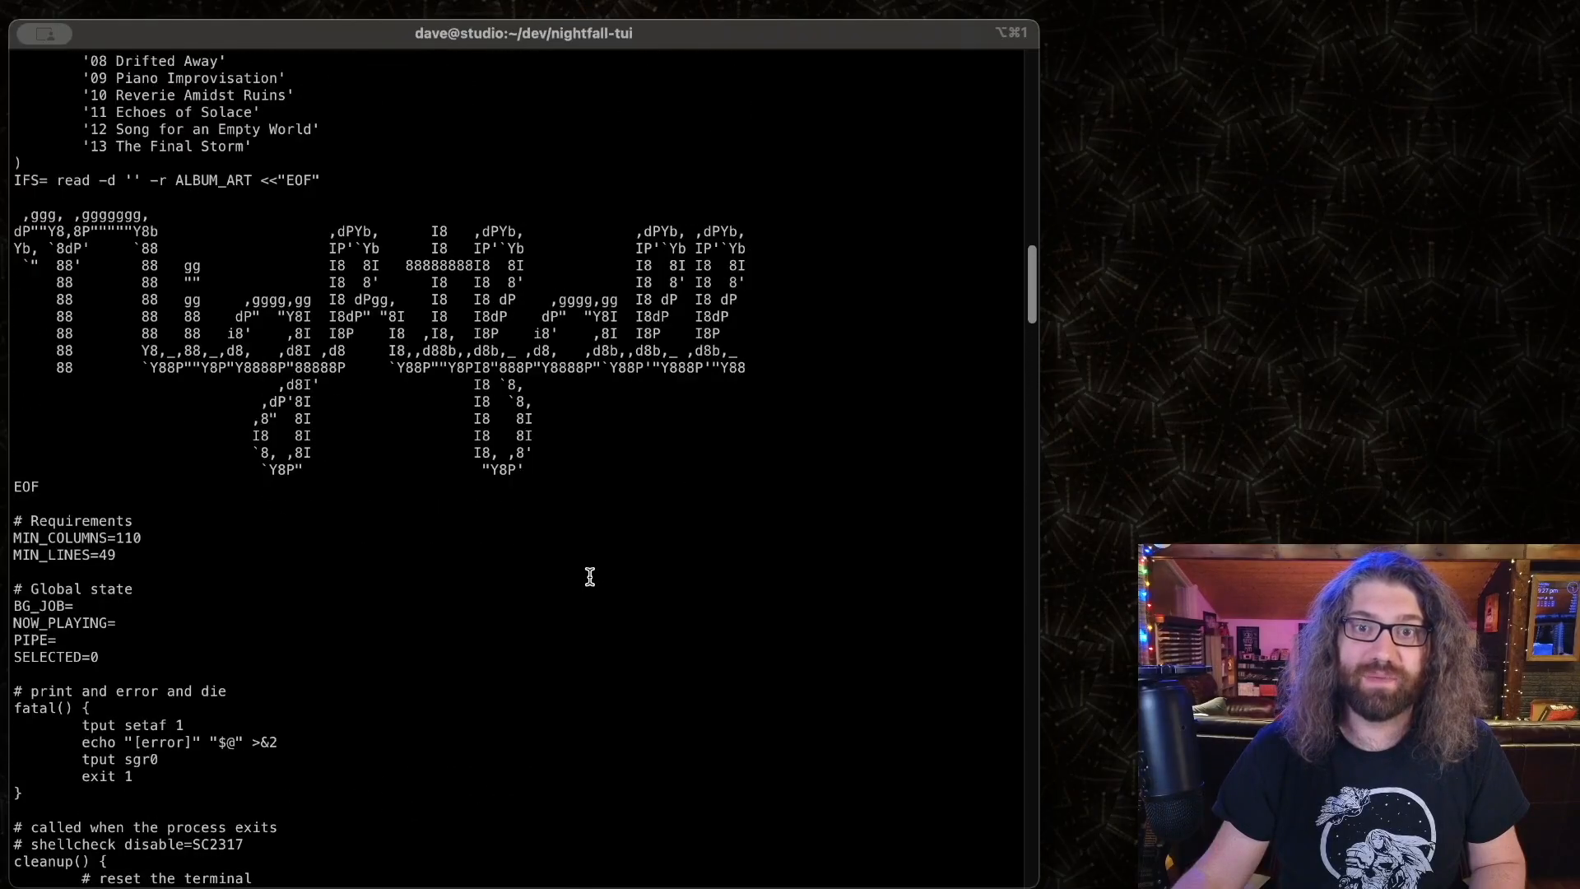
scroll("up", 3)
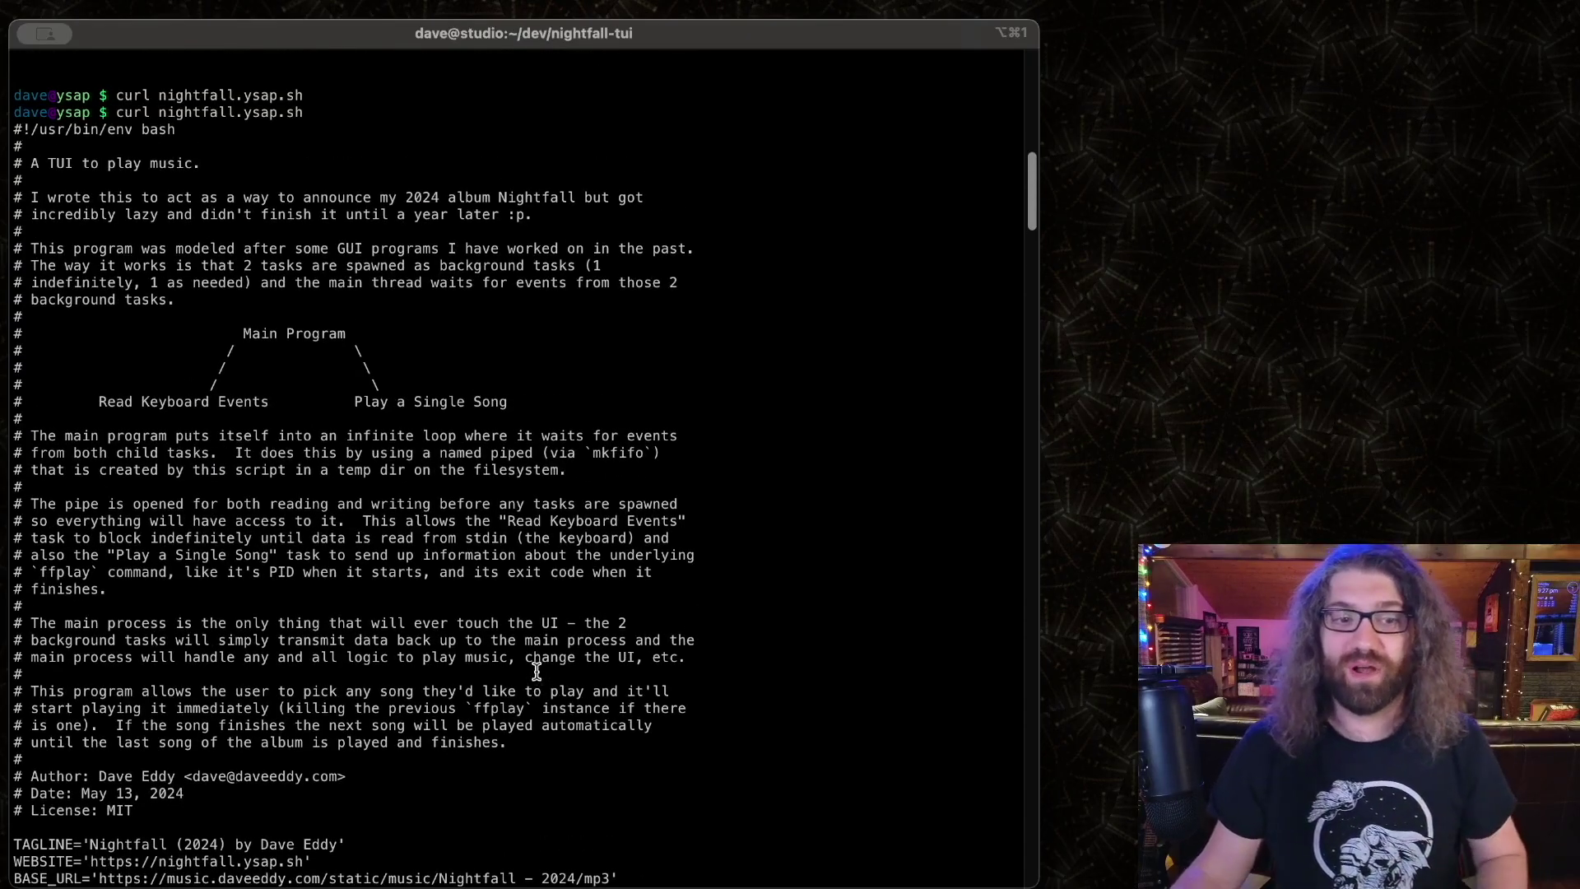
scroll("down", 3)
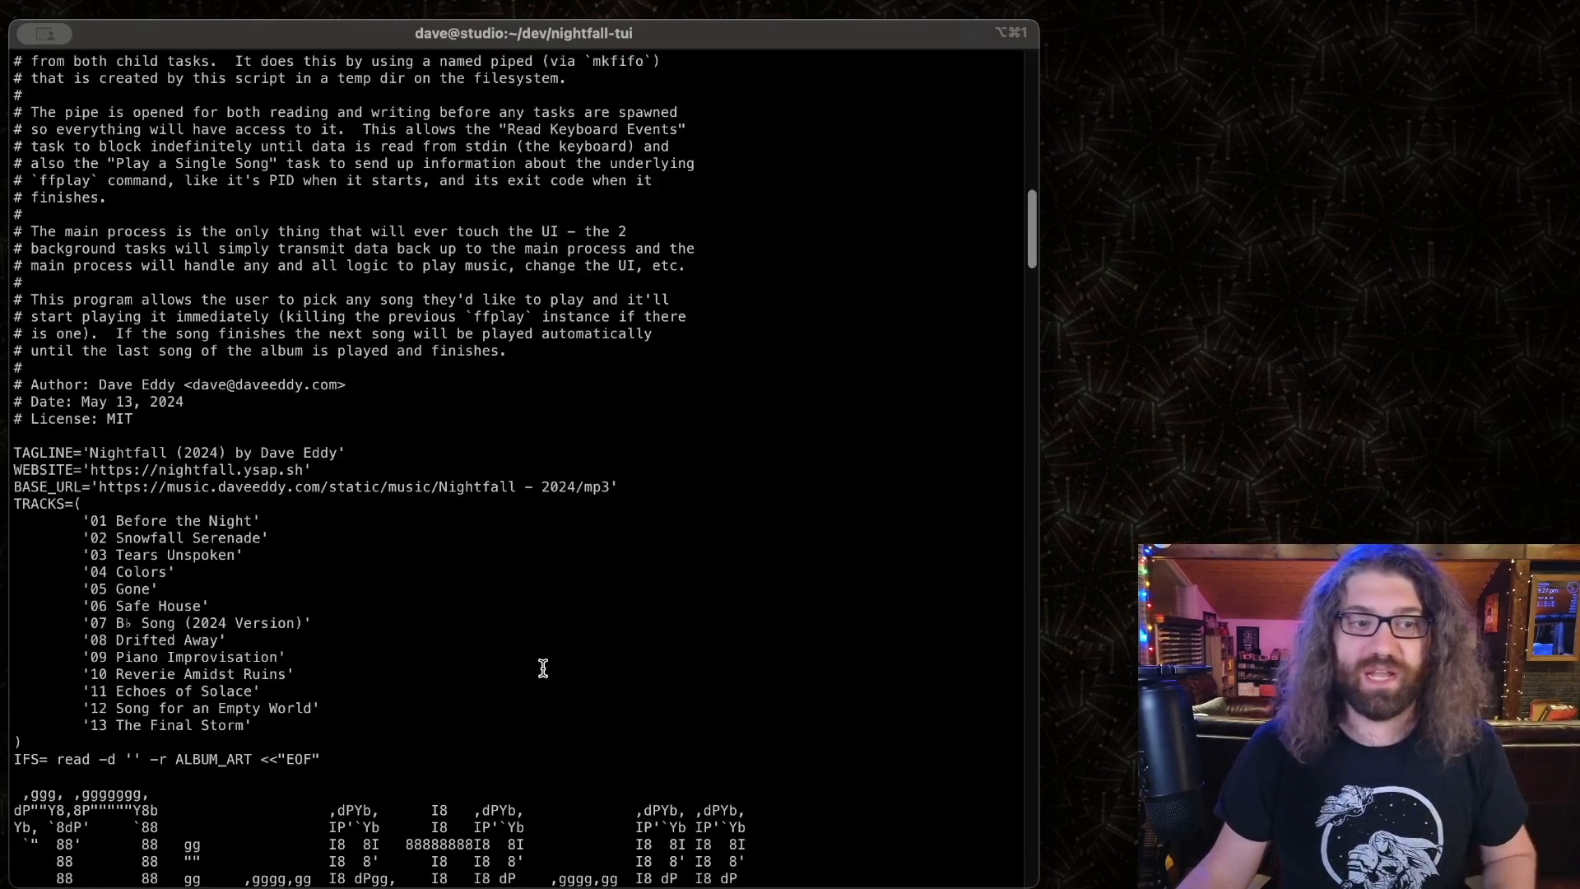
scroll("down", 3)
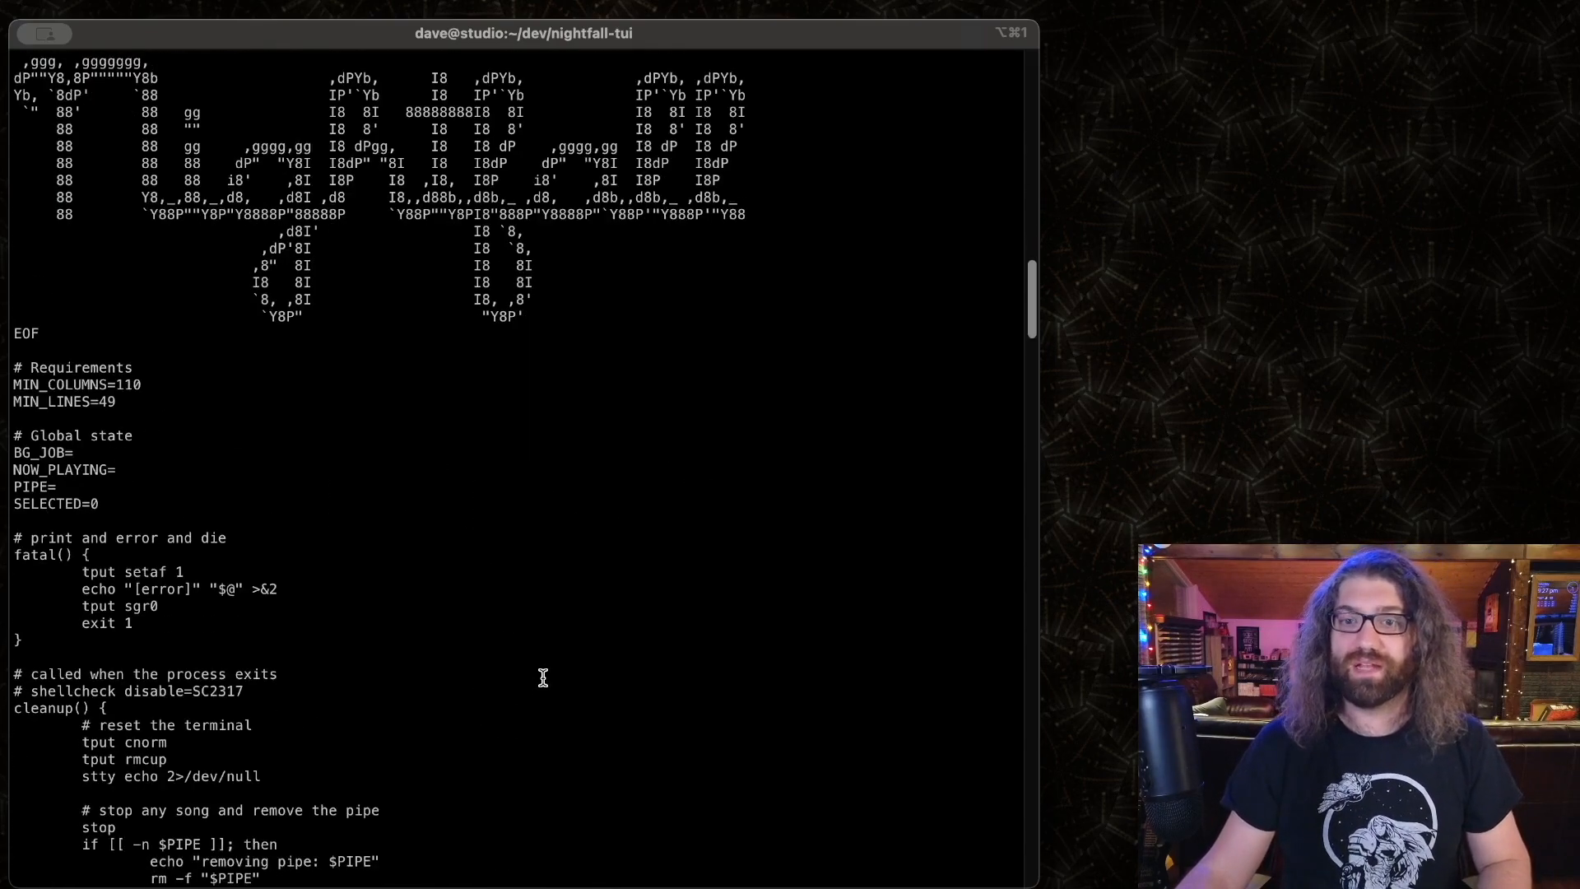
scroll("down", 3)
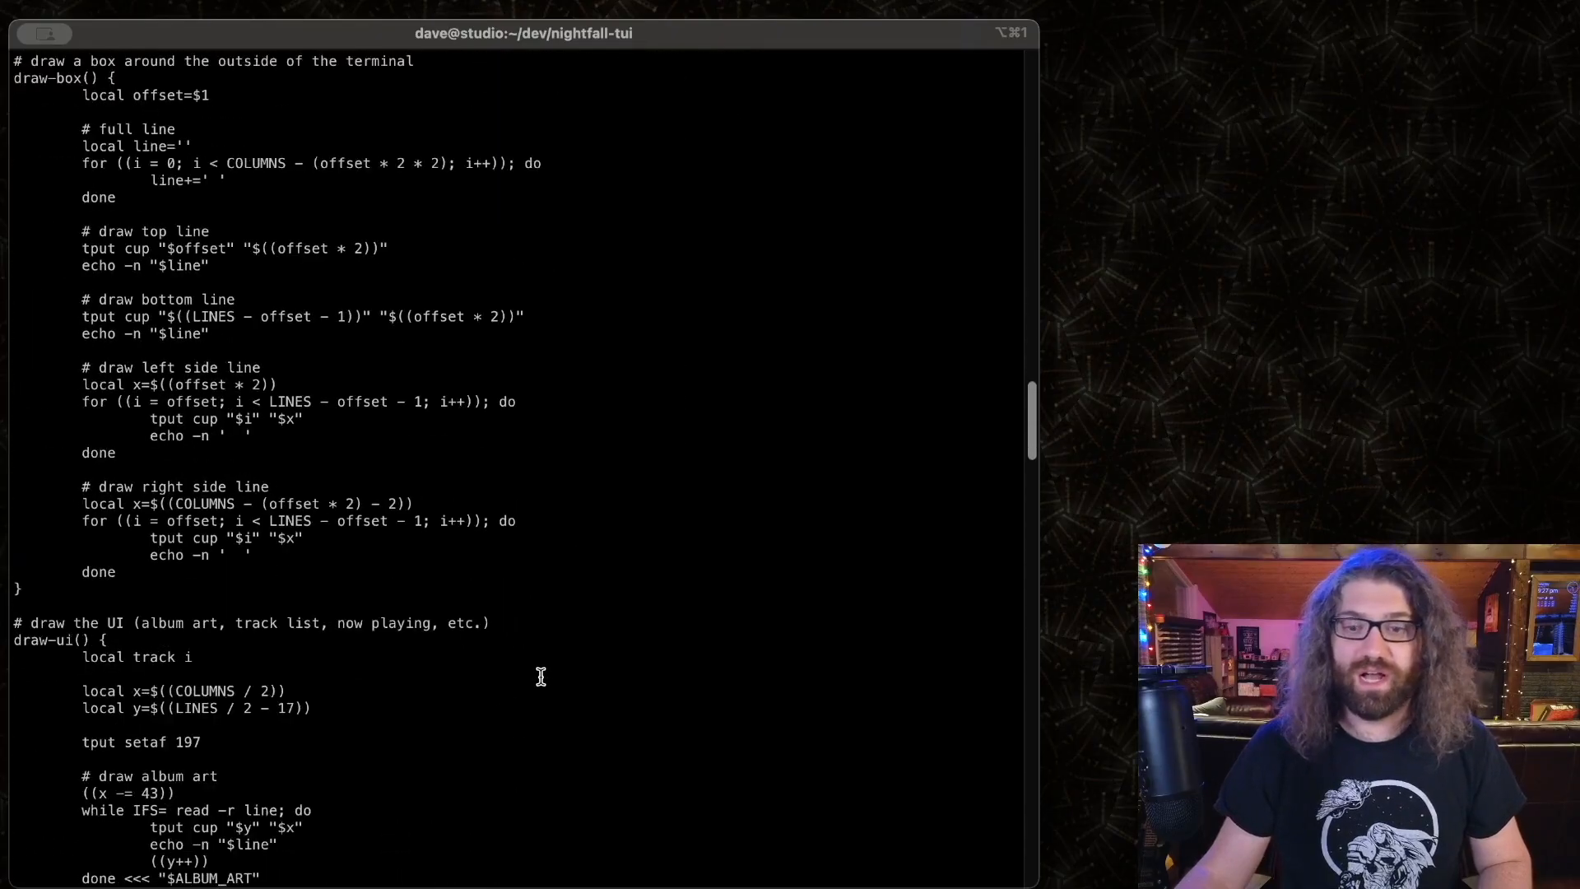
scroll("down", 3)
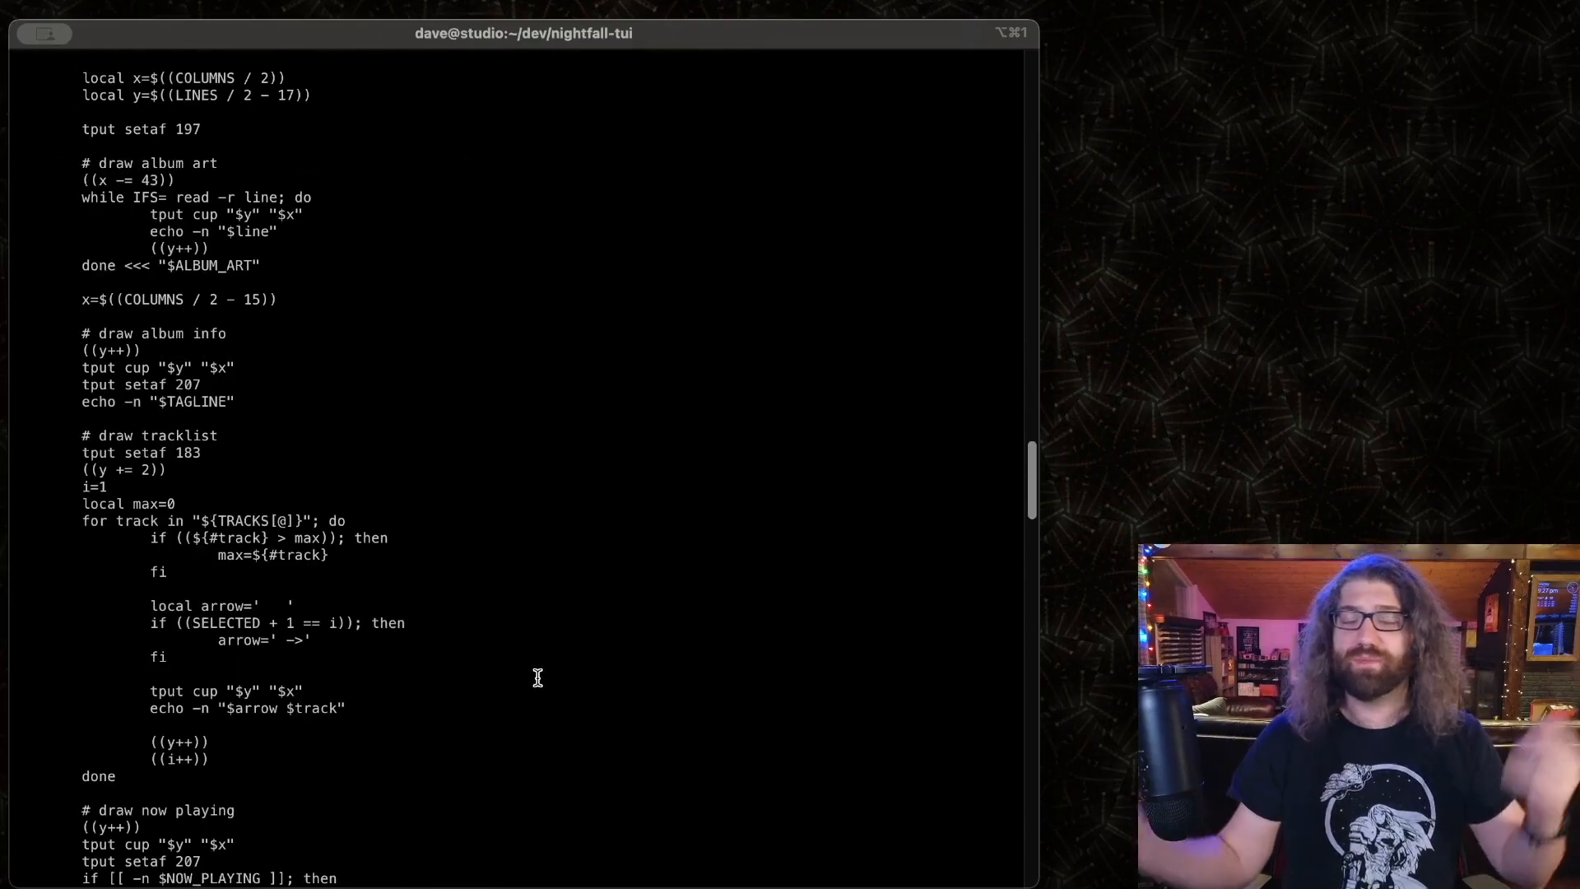